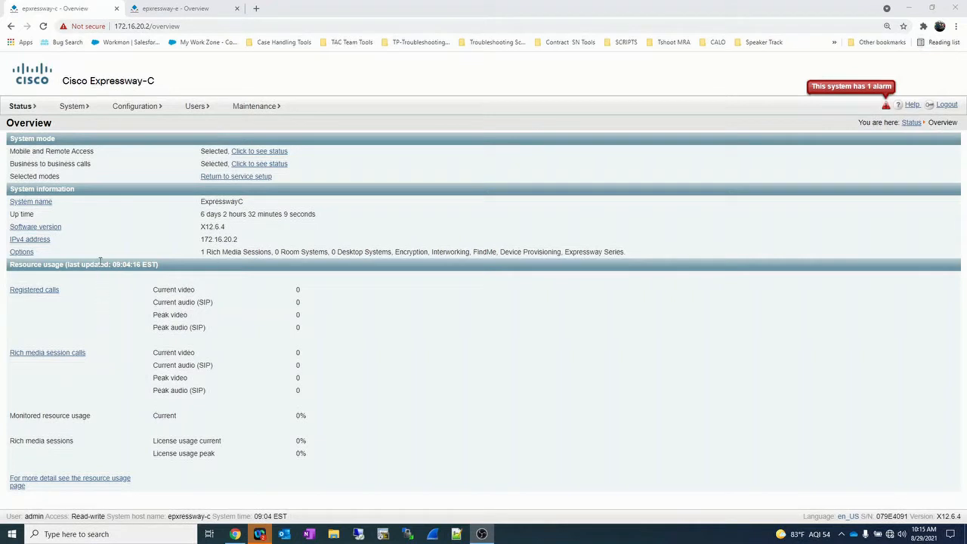
mouse_move(836, 120)
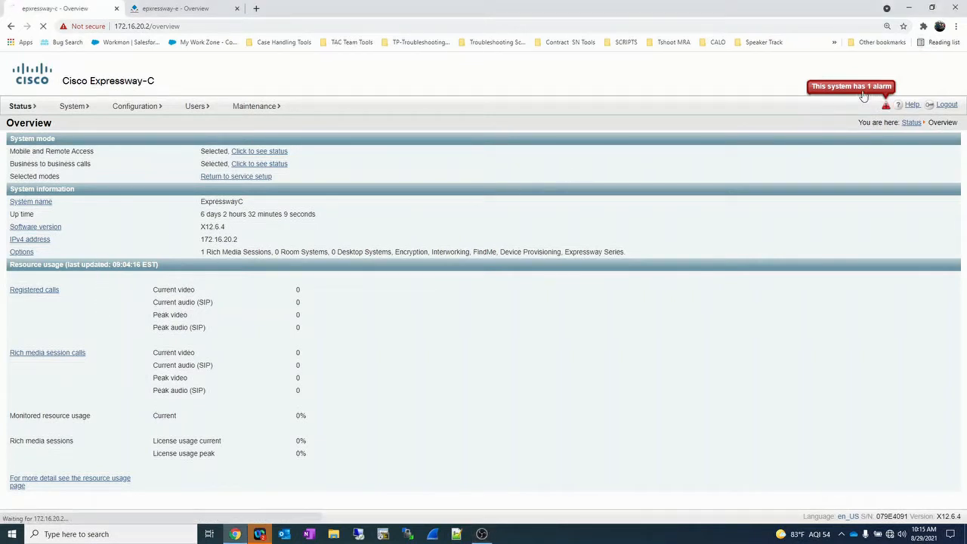
Step: Open the Expressway-C alarm list and highlight 'SIP' in the H.323/SIP modes-off warning
click(851, 87)
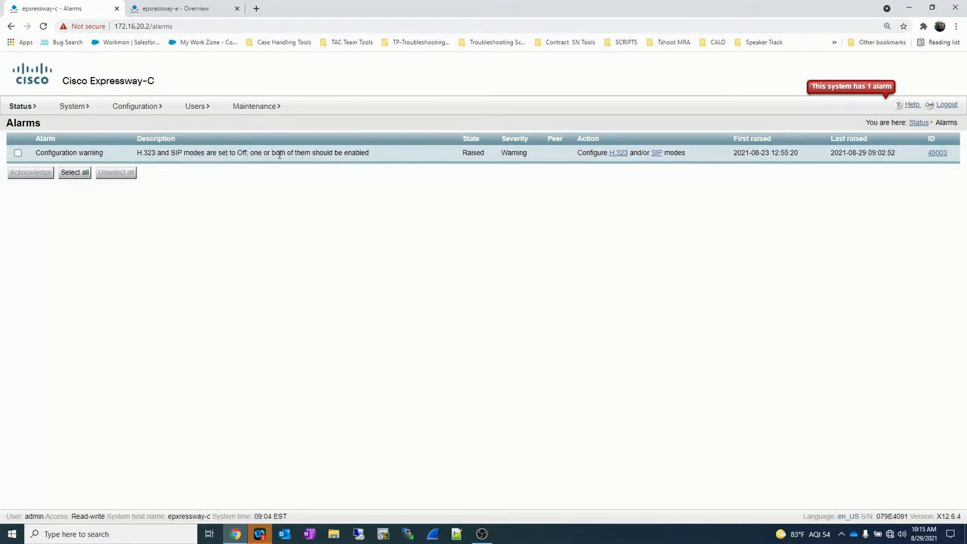
mouse_move(372, 154)
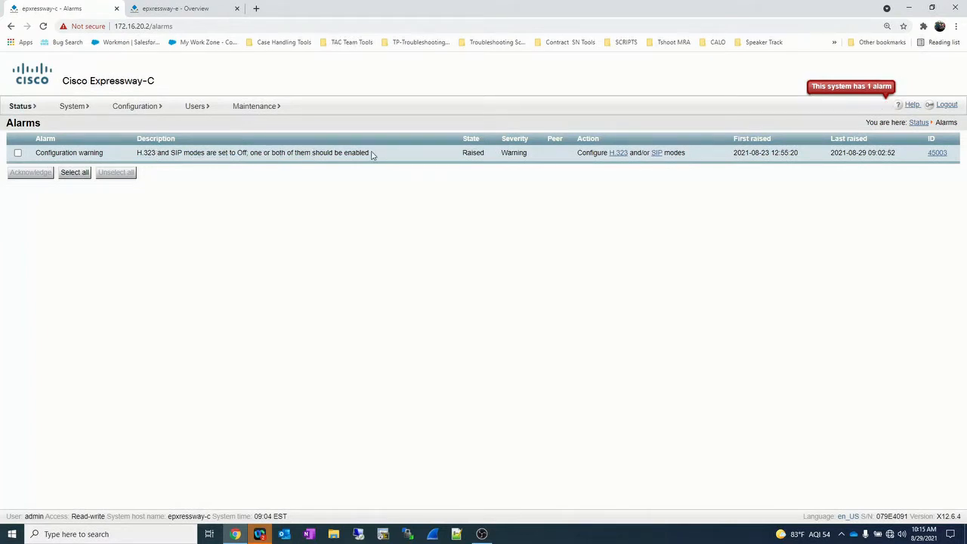
mouse_move(272, 162)
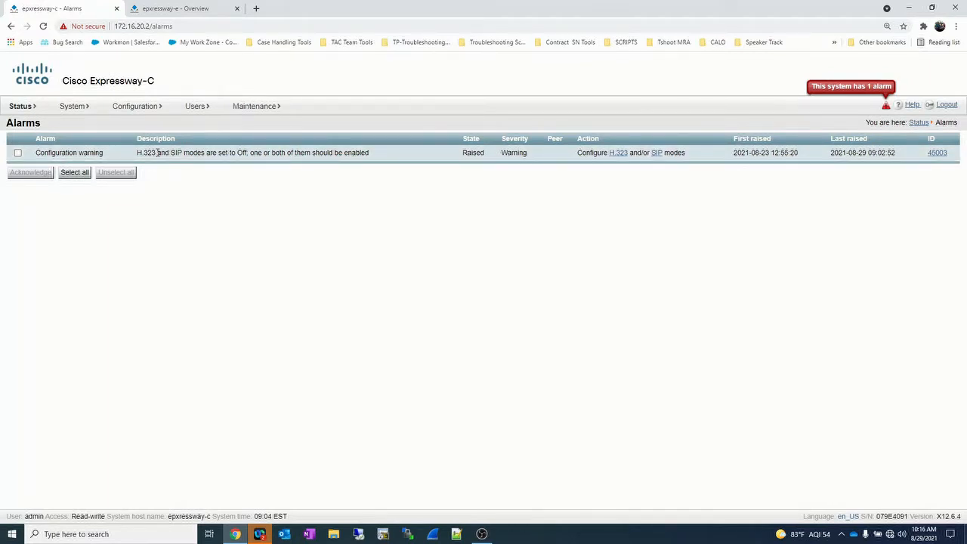
double_click(146, 152)
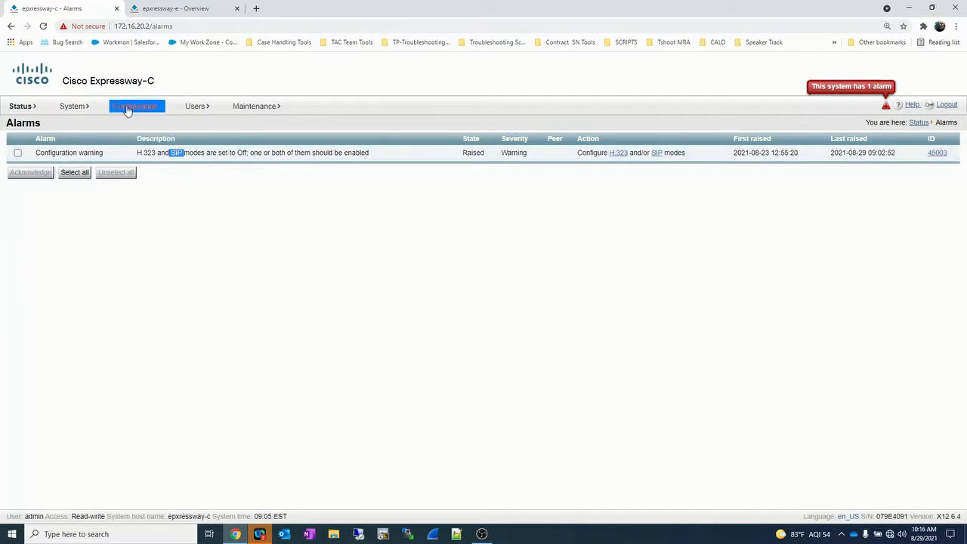
Step: On Expressway-C, turn SIP mode and TCP mode on in the SIP protocol settings and save
click(135, 106)
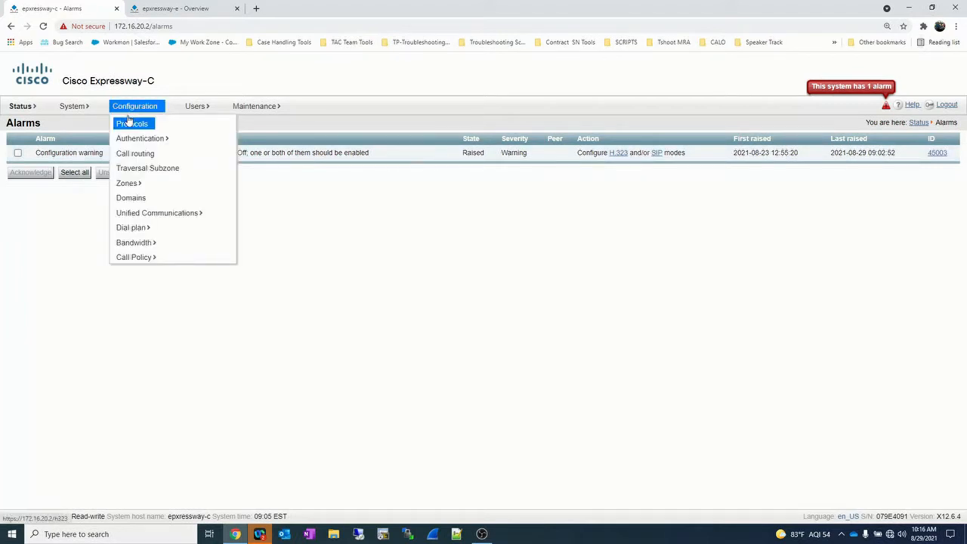
mouse_move(132, 123)
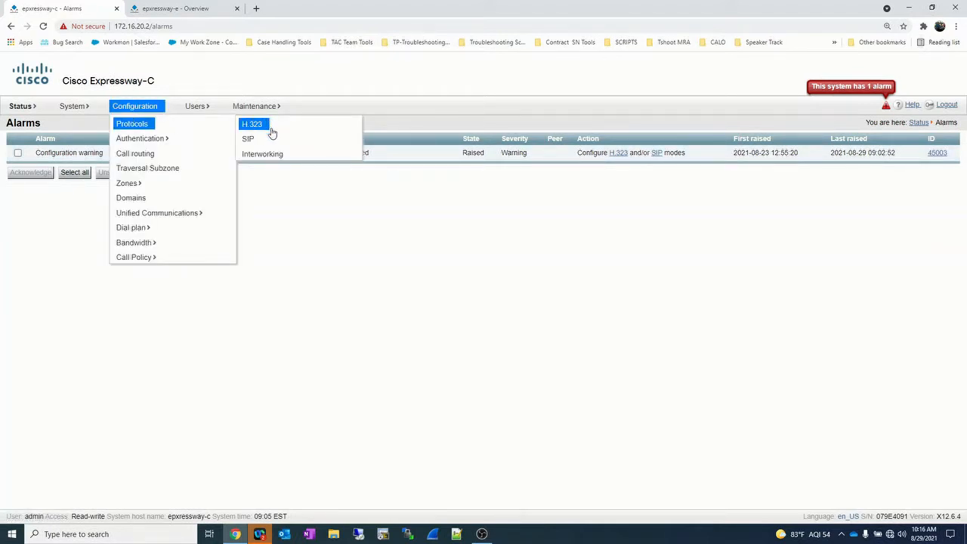
click(248, 138)
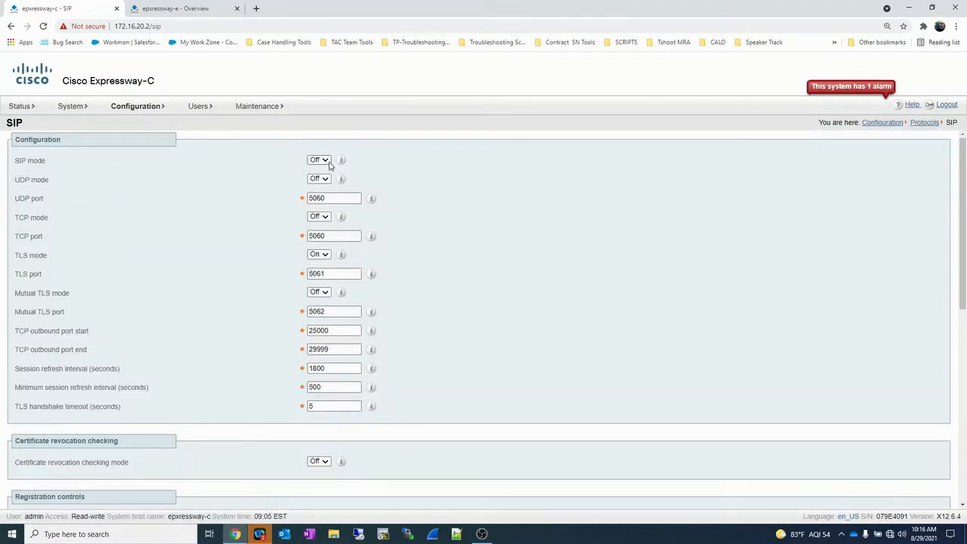
click(319, 159)
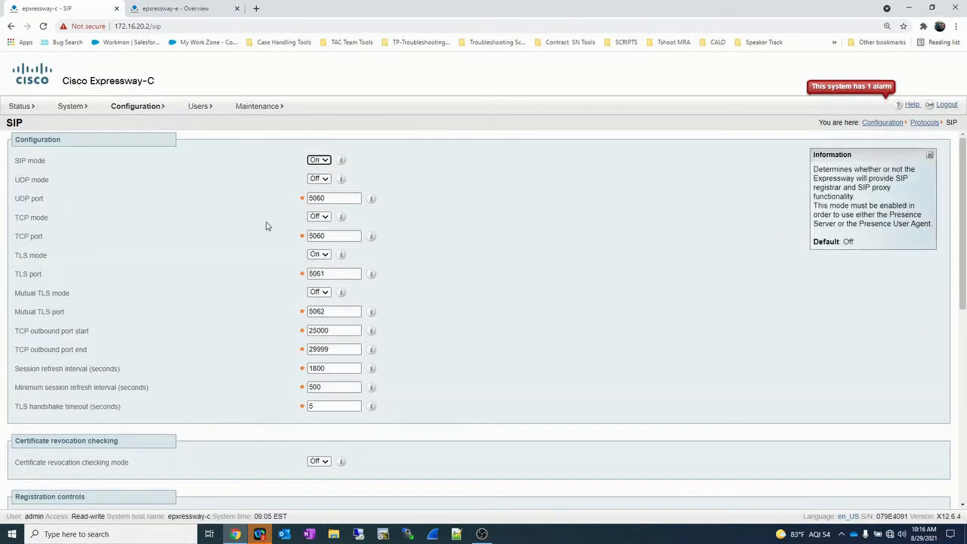
click(319, 217)
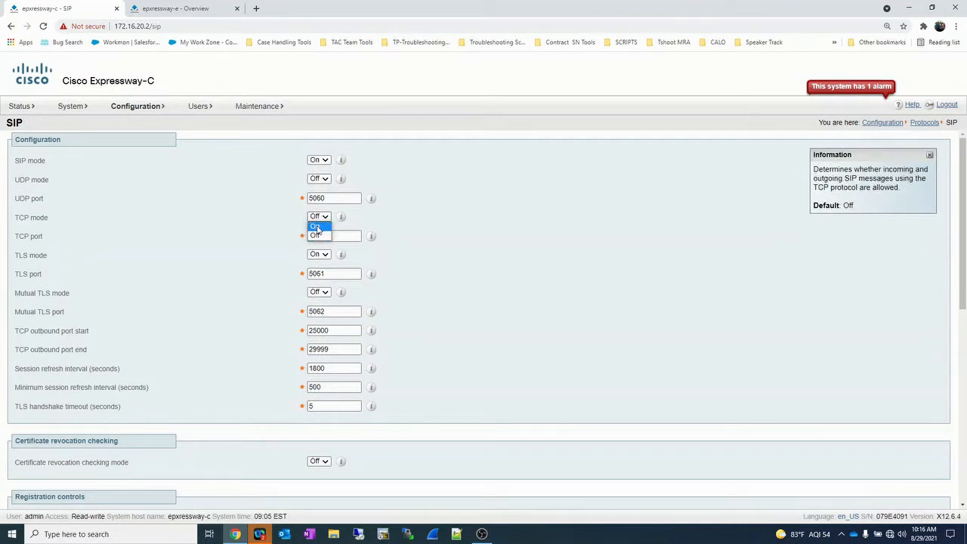
click(316, 226)
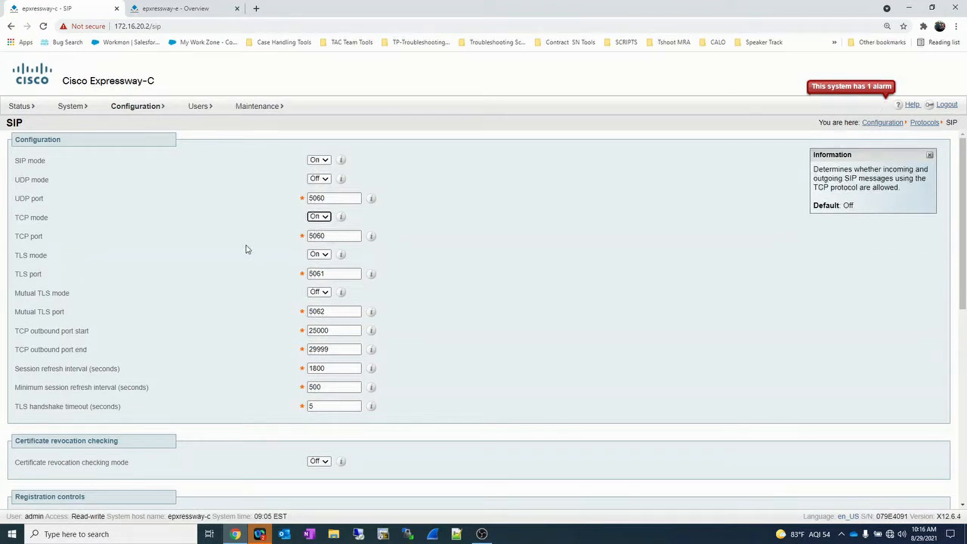
scroll(down, 3)
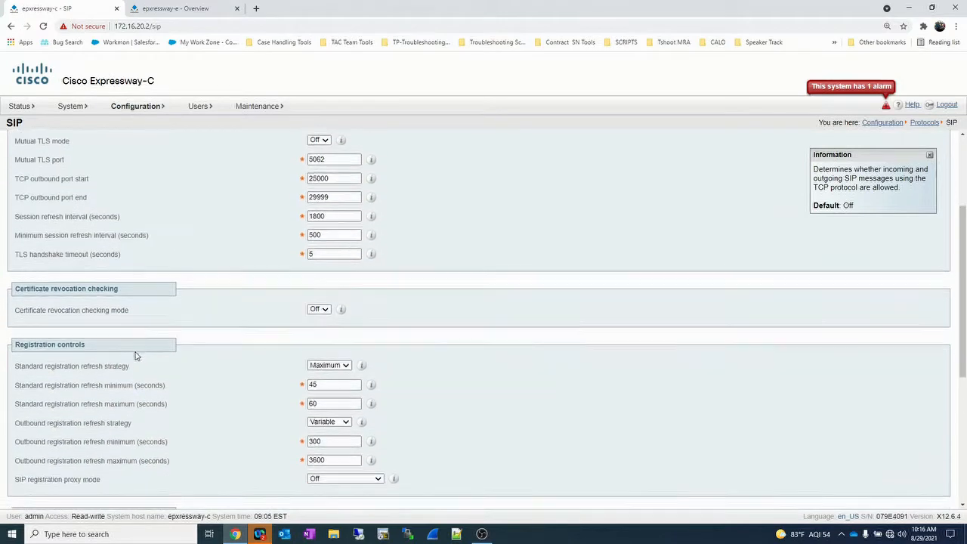
scroll(down, 3)
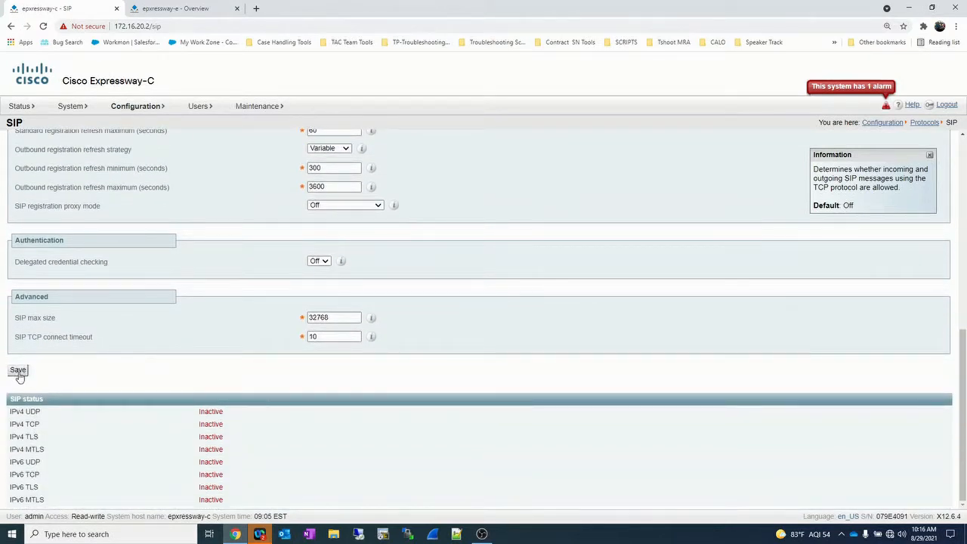
click(18, 370)
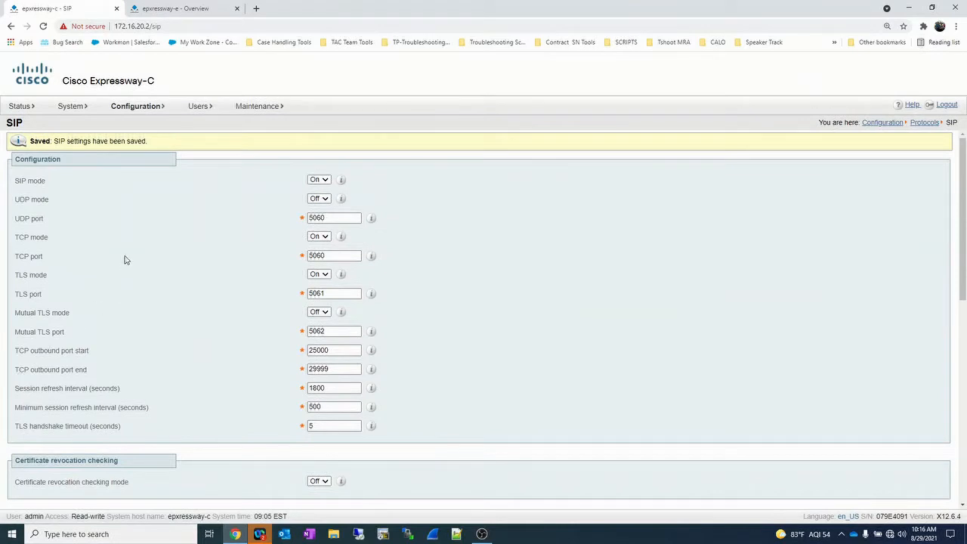
mouse_move(129, 136)
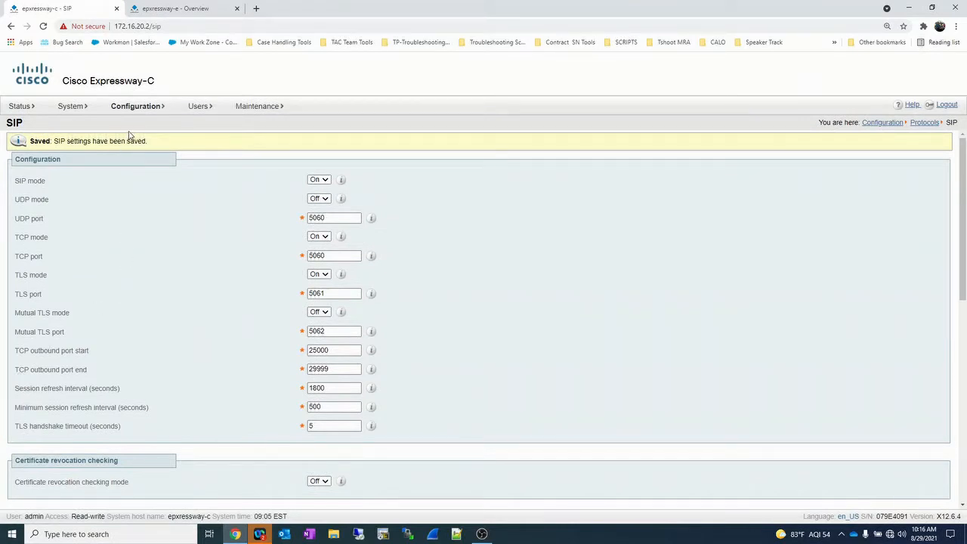
Step: Open Expressway-C's H.323 protocol settings page, where H.323 mode remains Off
click(135, 106)
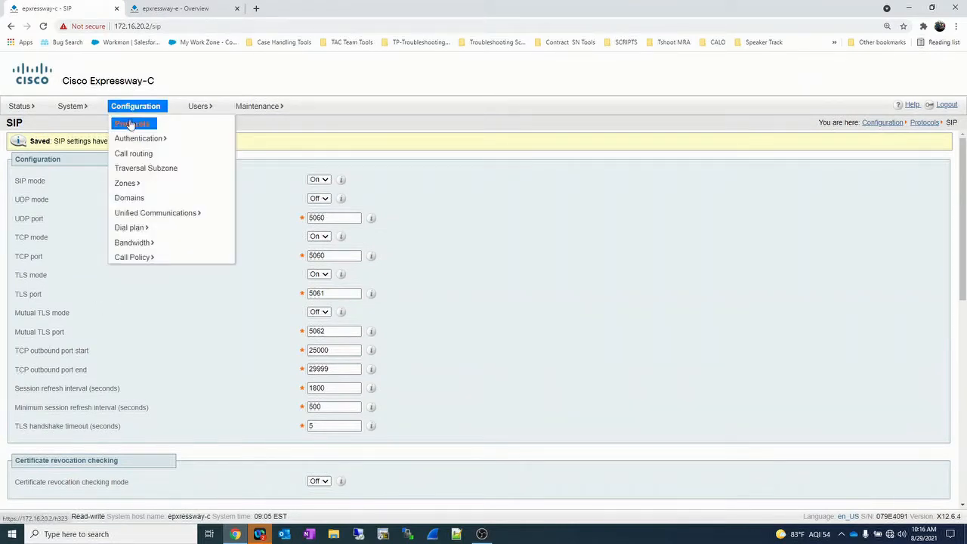
click(132, 123)
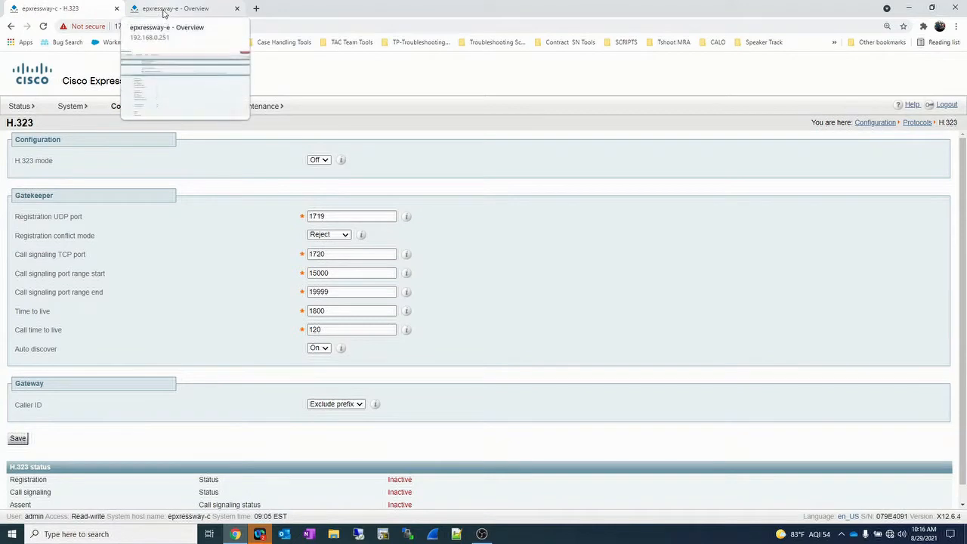
Step: In the Expressway-E tab, set SIP mode and TCP mode to On and save the SIP settings
click(174, 8)
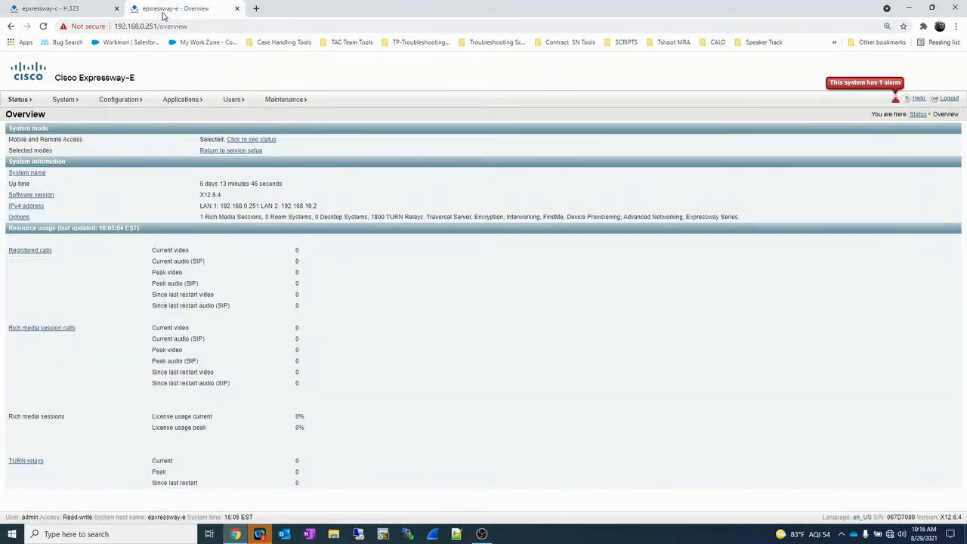
click(119, 99)
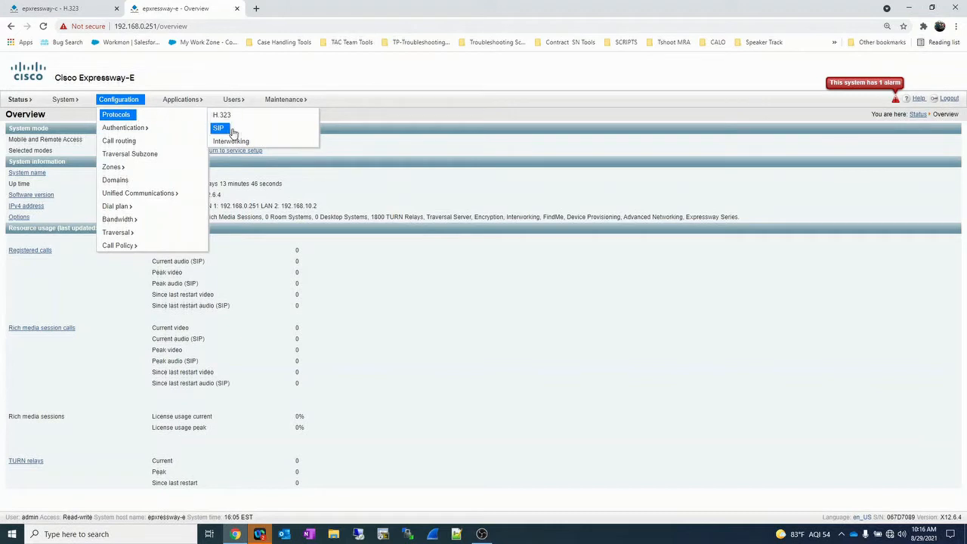
click(218, 128)
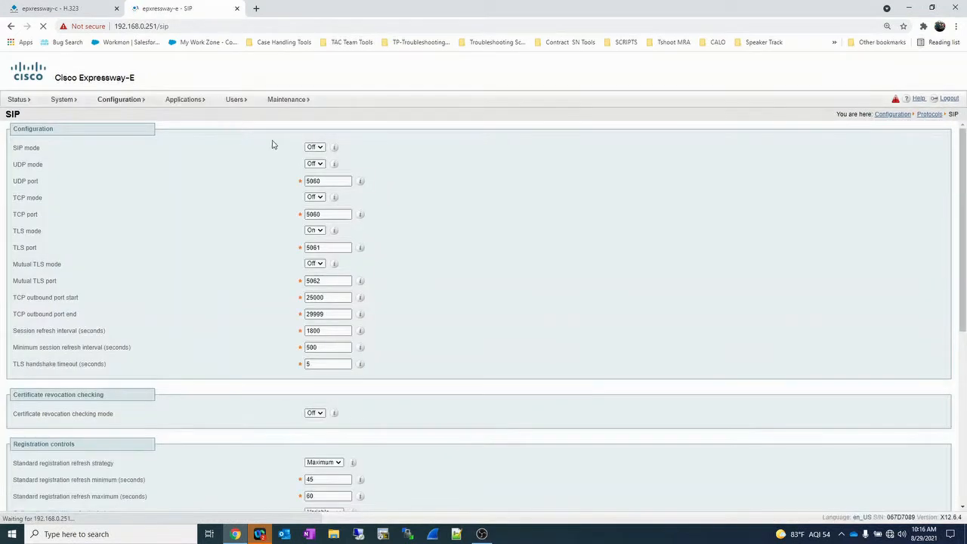
click(335, 148)
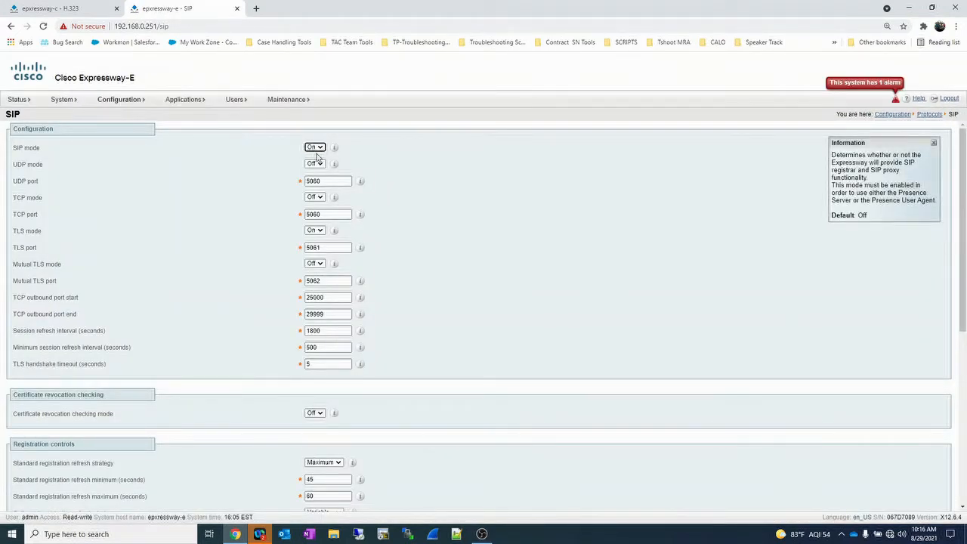
click(314, 197)
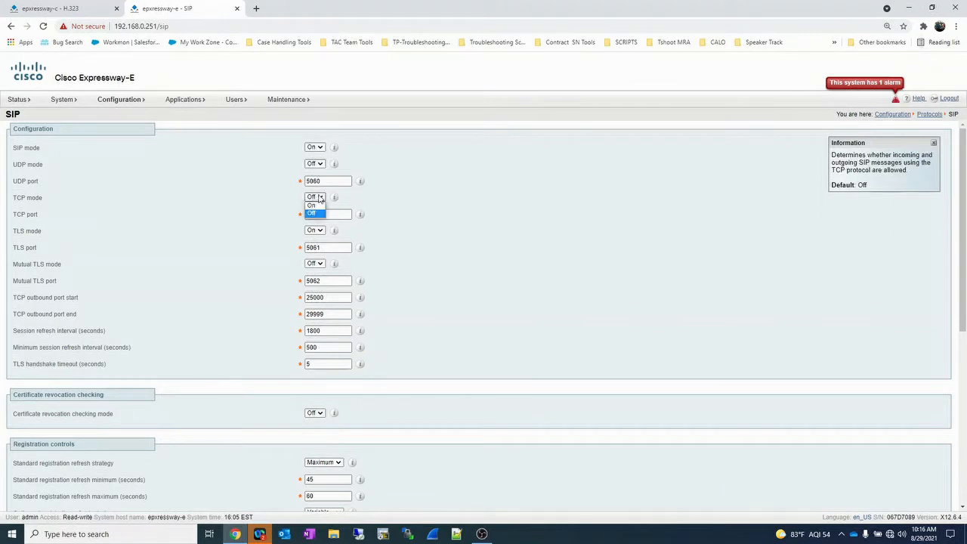
scroll(down, 3)
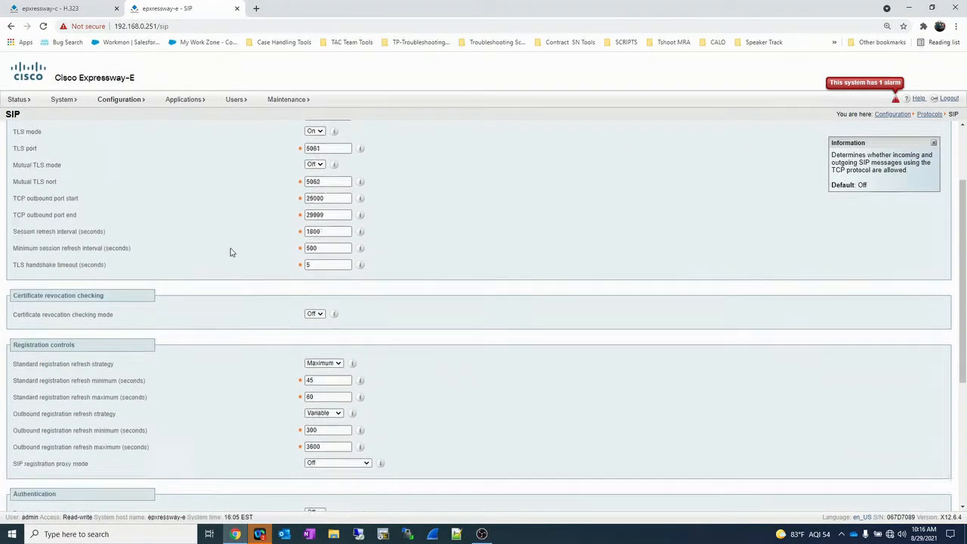
scroll(down, 3)
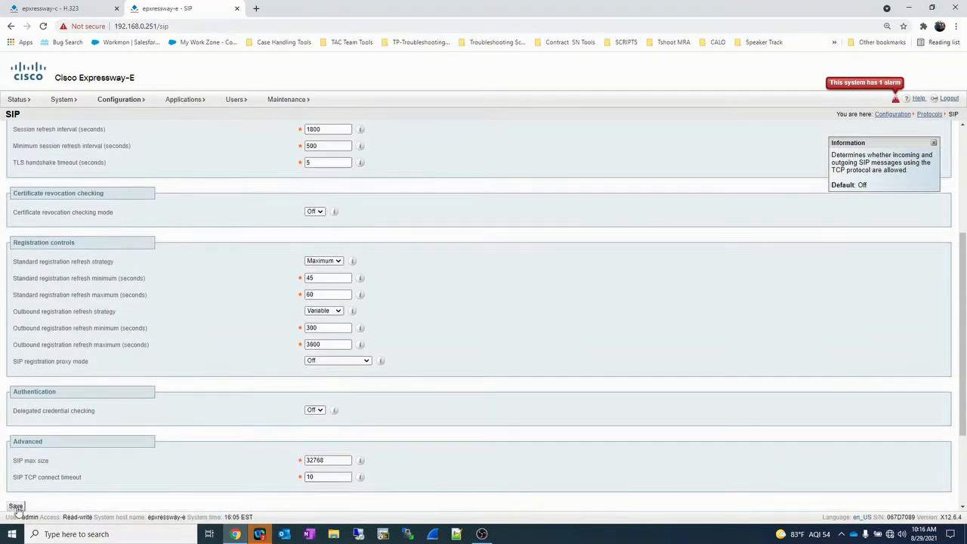
click(15, 507)
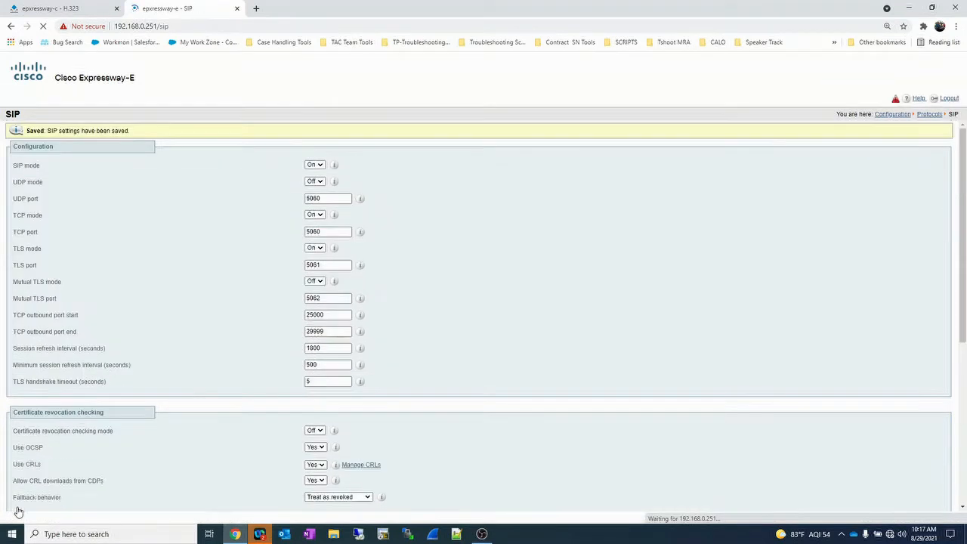